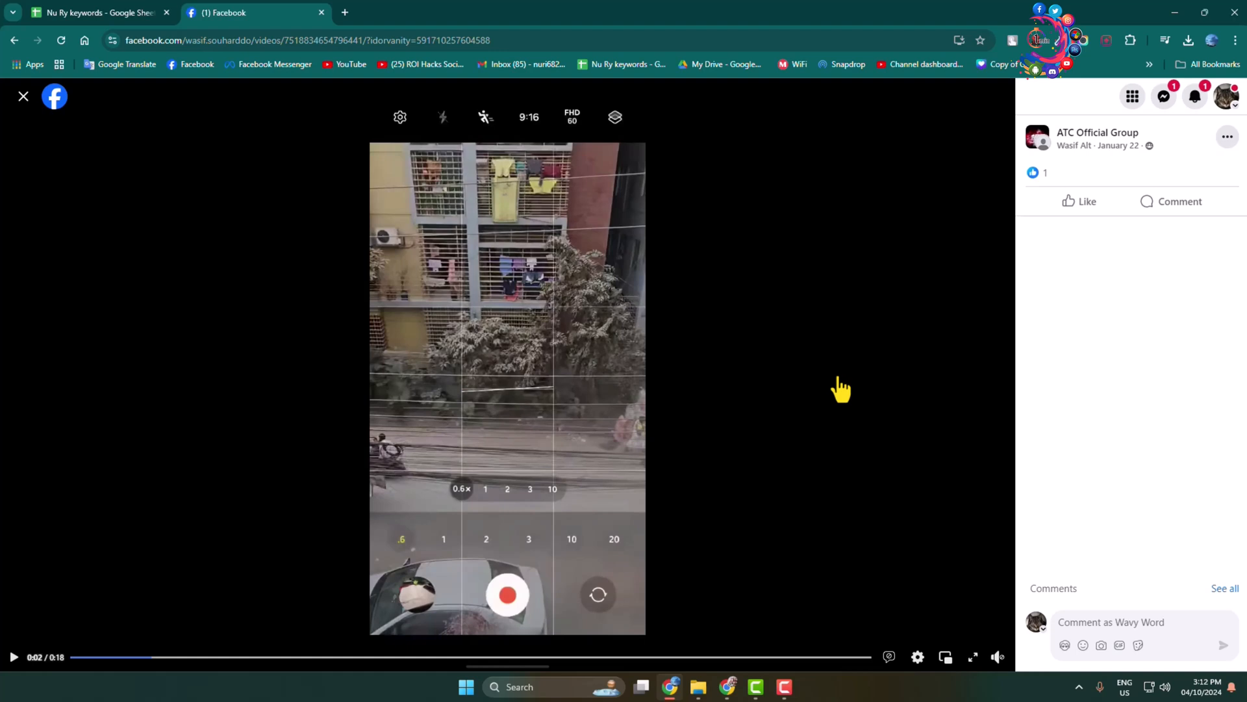
mouse_move(1123, 225)
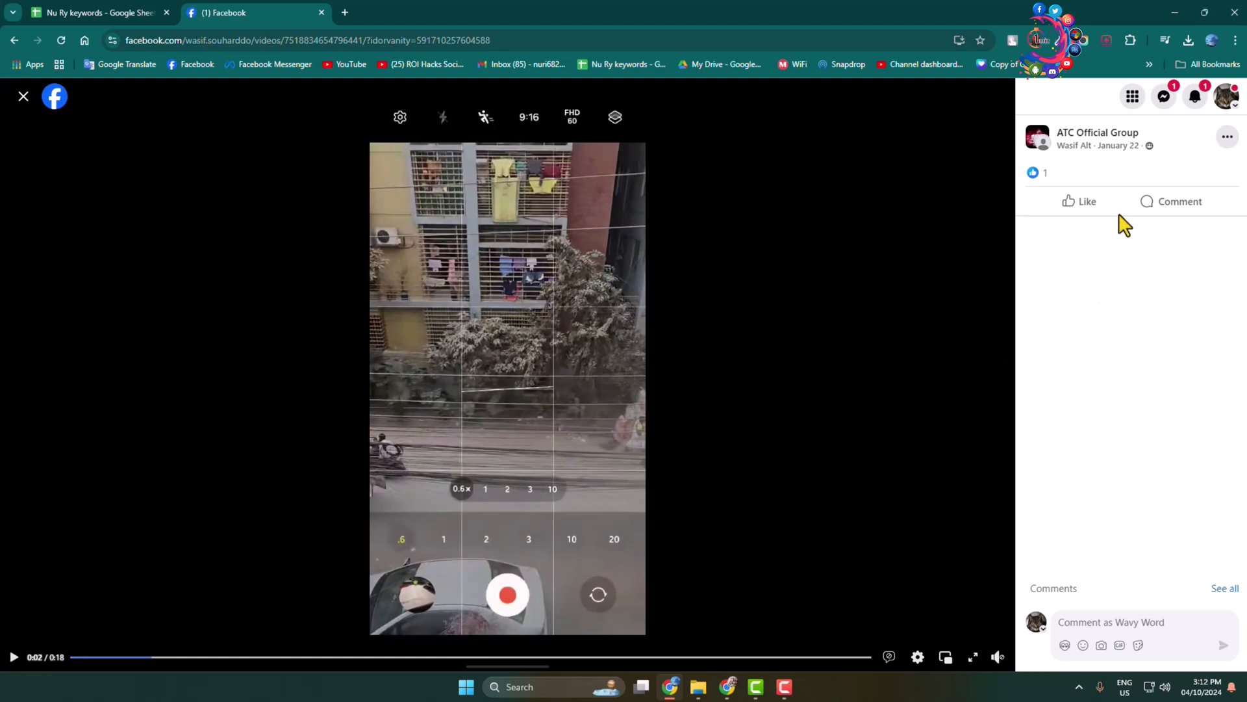
mouse_move(1119, 168)
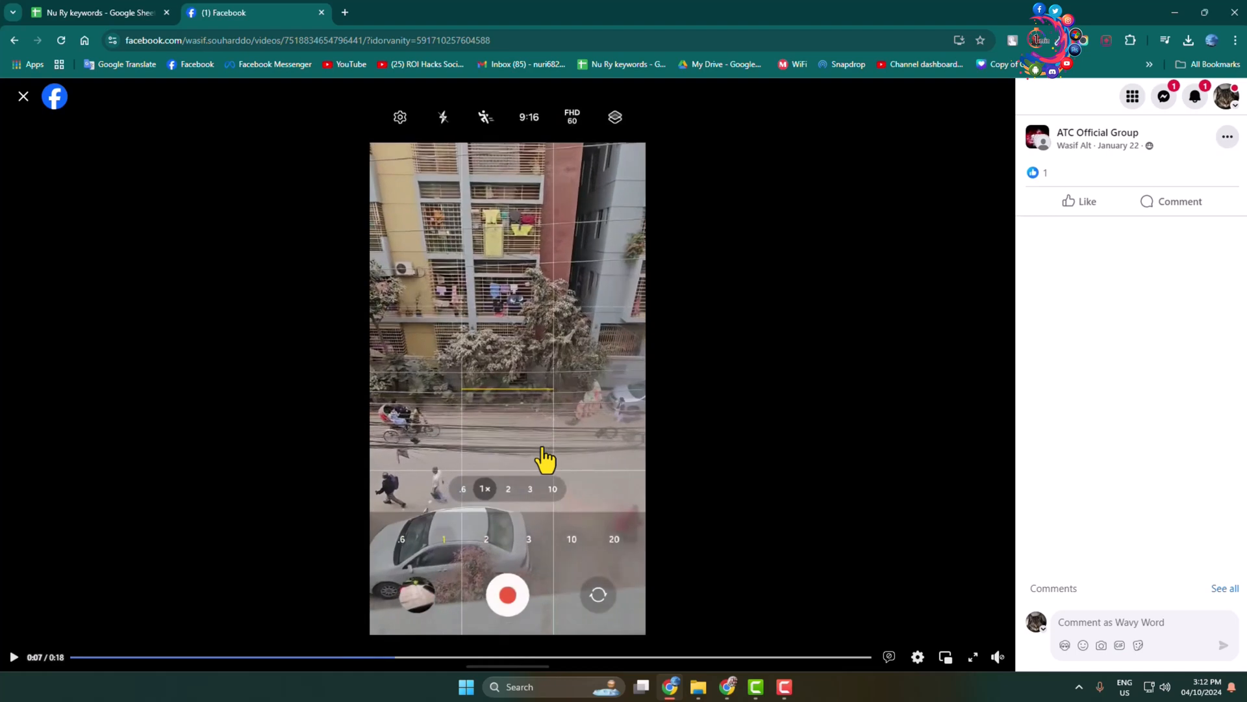
mouse_move(549, 473)
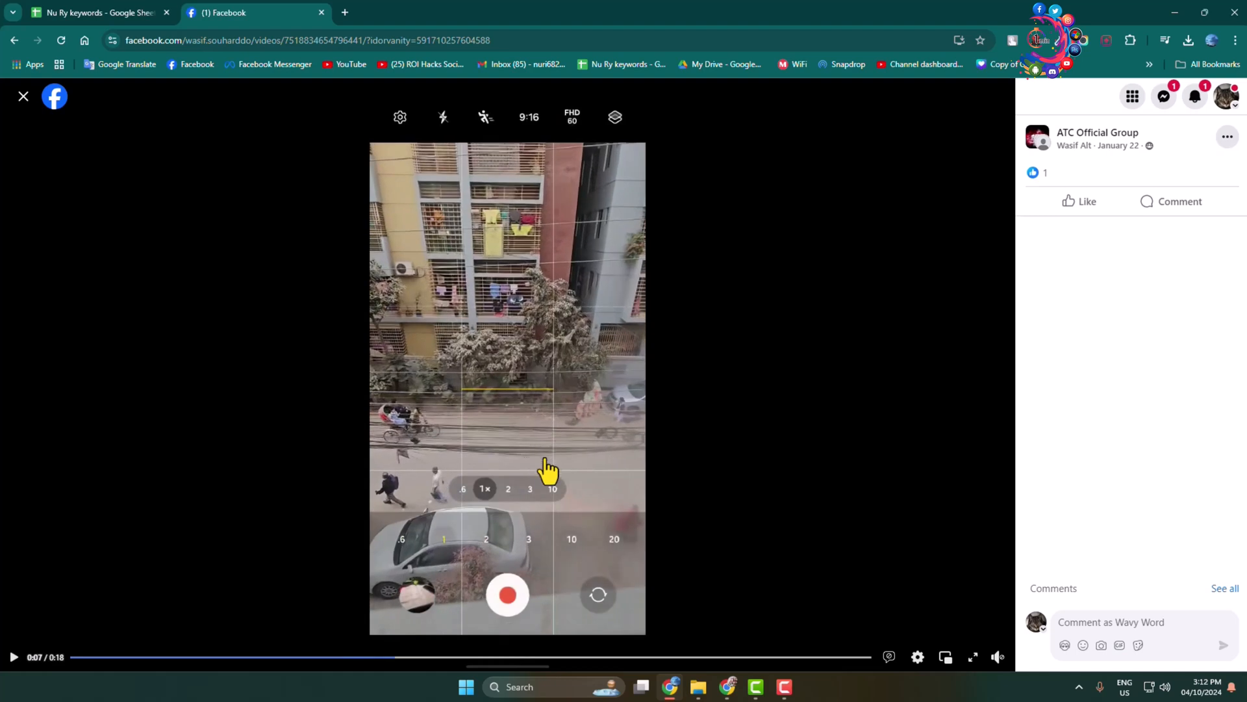
mouse_move(576, 515)
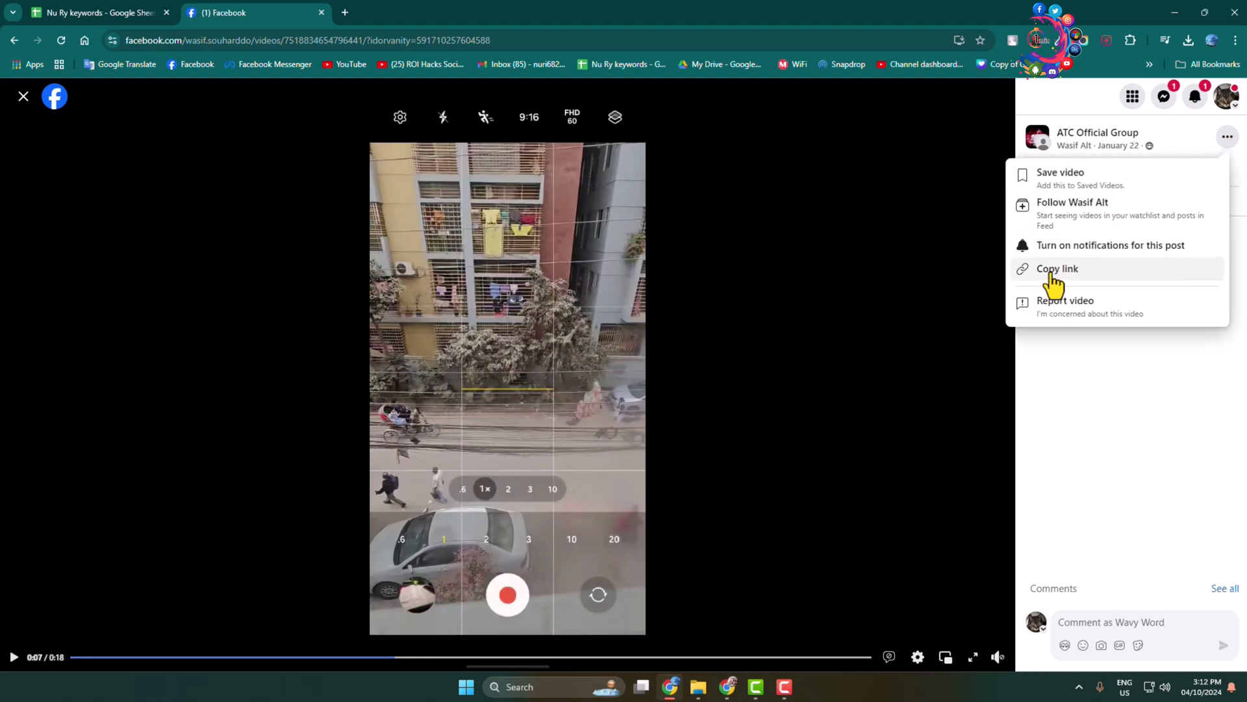
- Copy the video link and paste it into a new tab's address bar as an mbasic.facebook.com address
left_click(1058, 268)
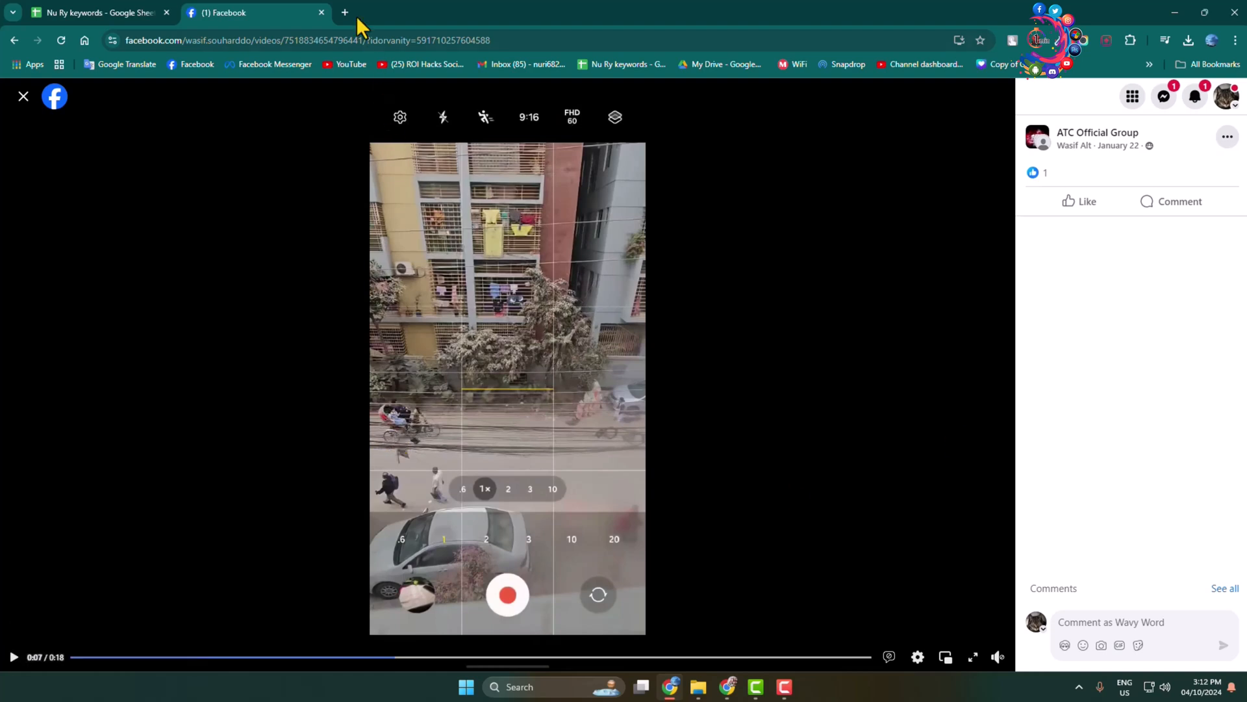
left_click(345, 12)
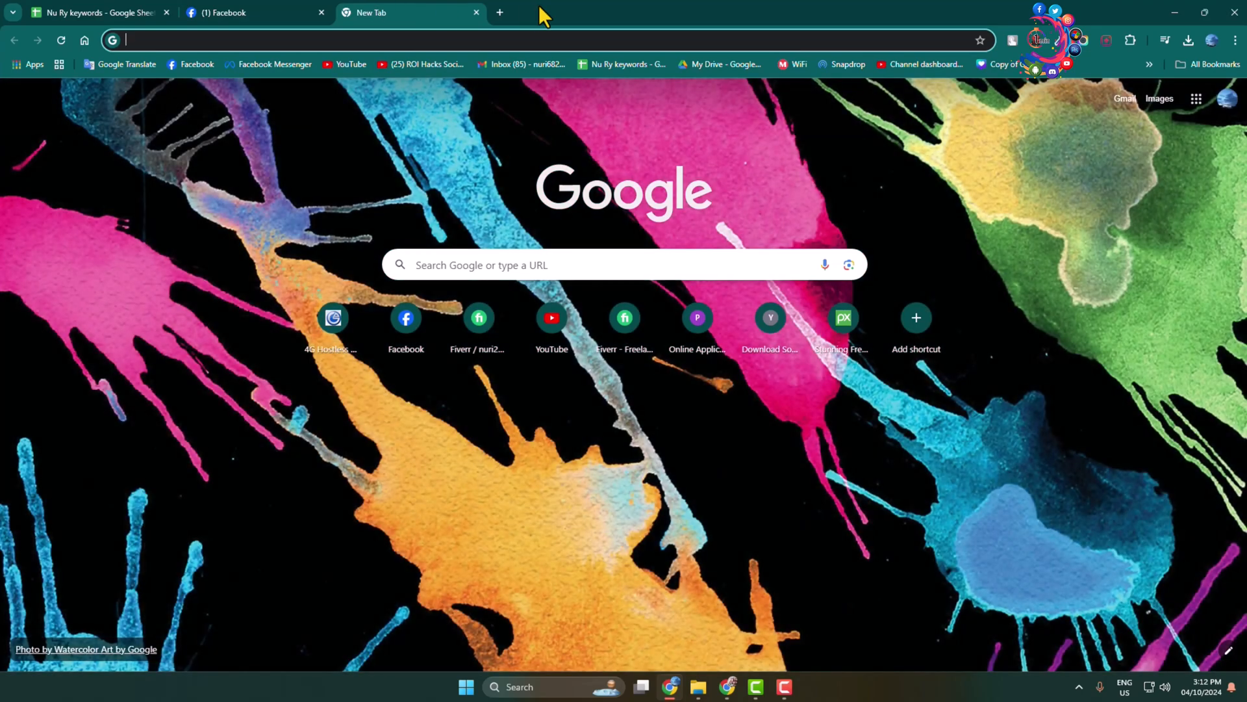
type("https://www.facebook.com/100039755629774/videos/7518834654796441/")
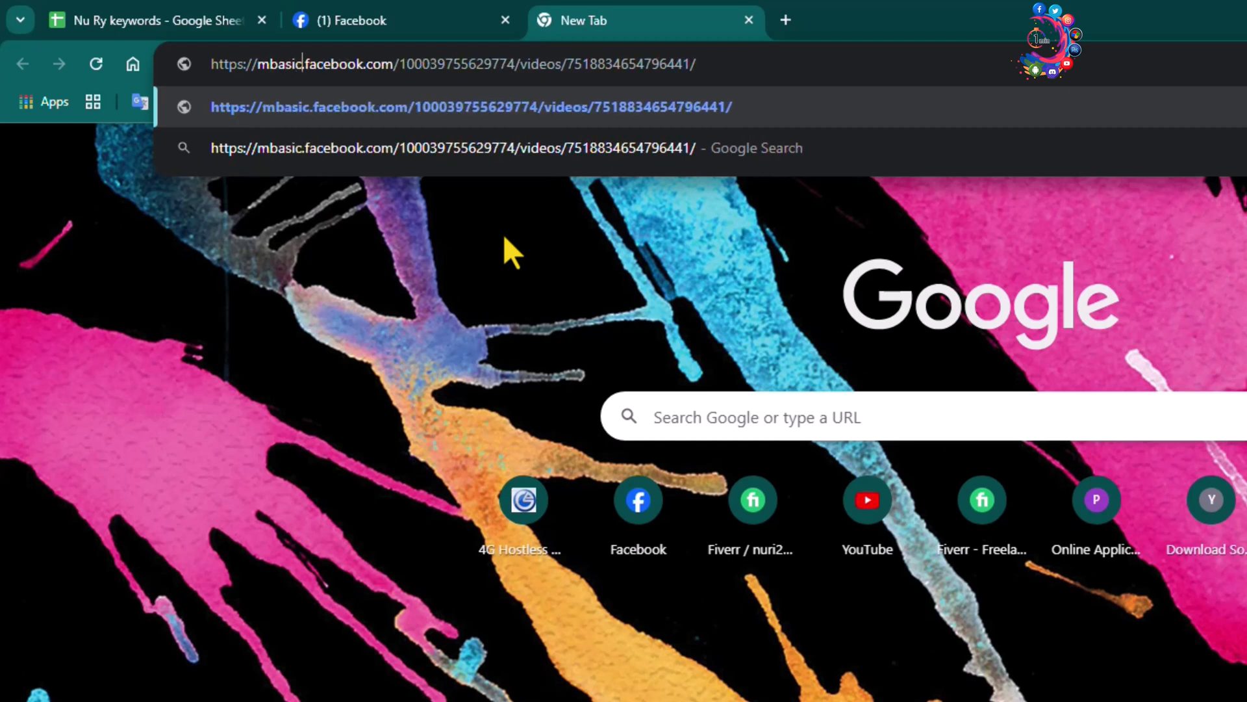
mouse_move(394, 198)
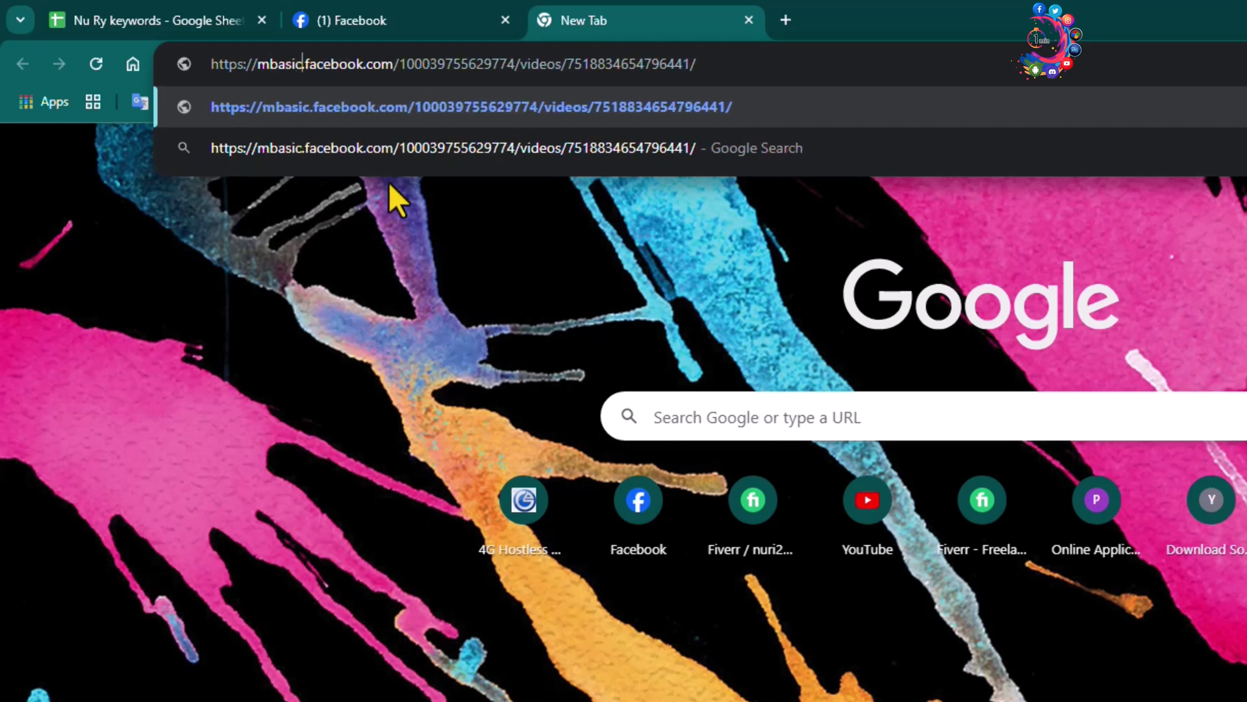
mouse_move(302, 98)
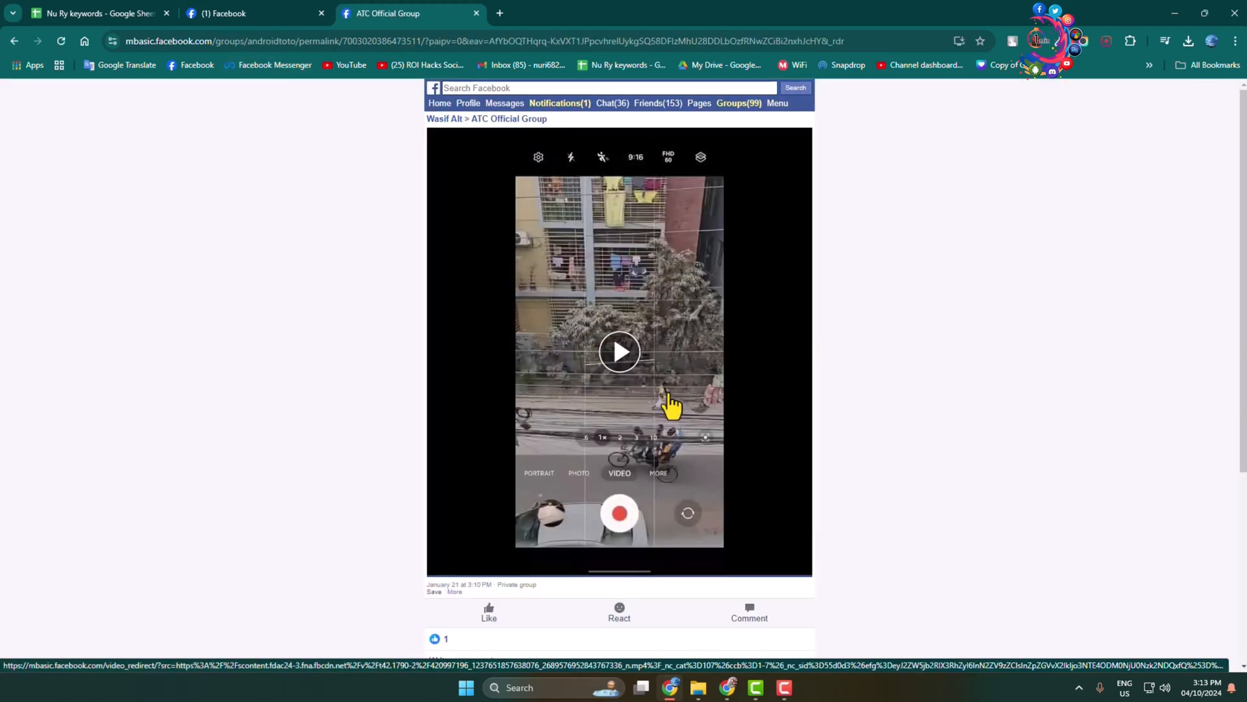
mouse_move(614, 385)
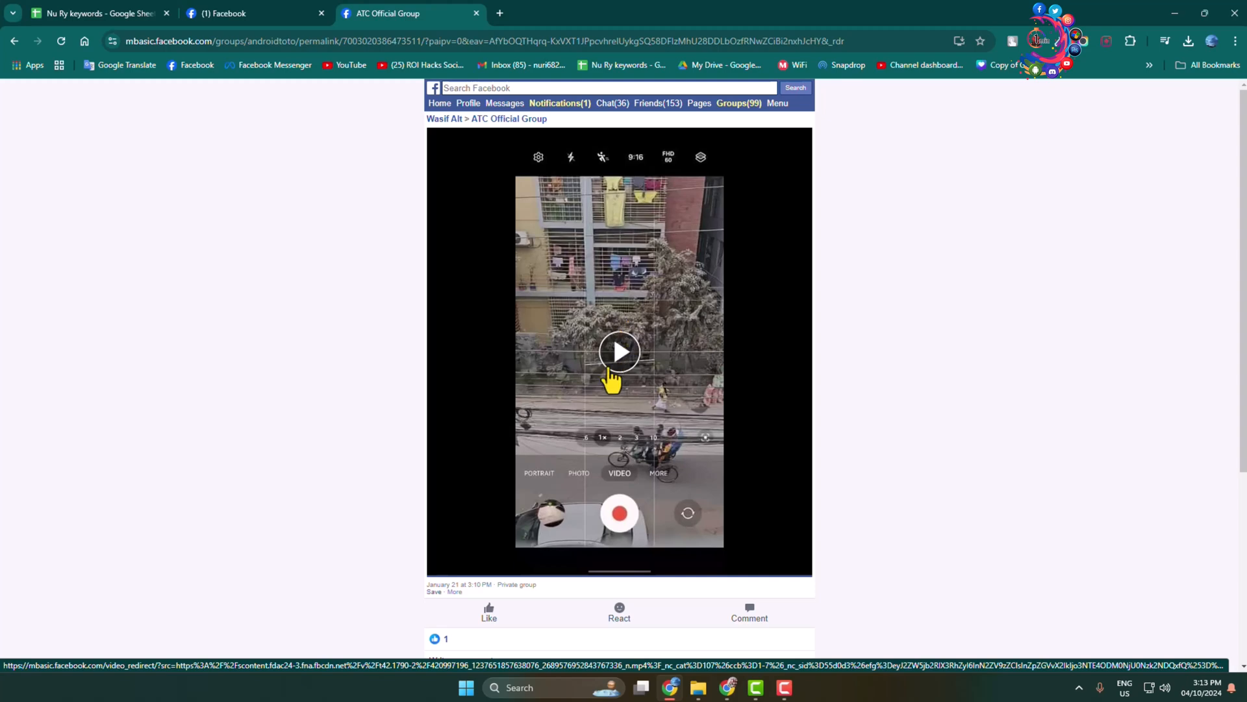
- Open the post's video thumbnail so the raw MP4 plays alone on its own page
left_click(619, 351)
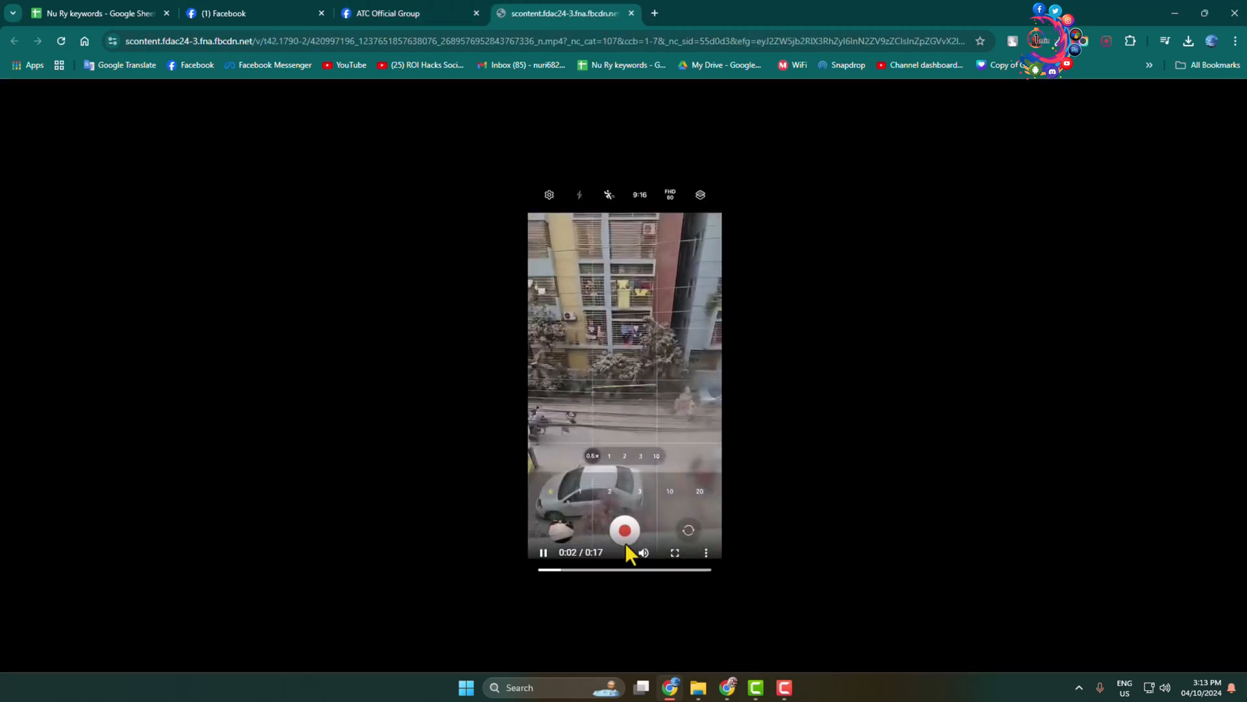
- Download the playing video as an MP4 through the player's options menu
left_click(707, 554)
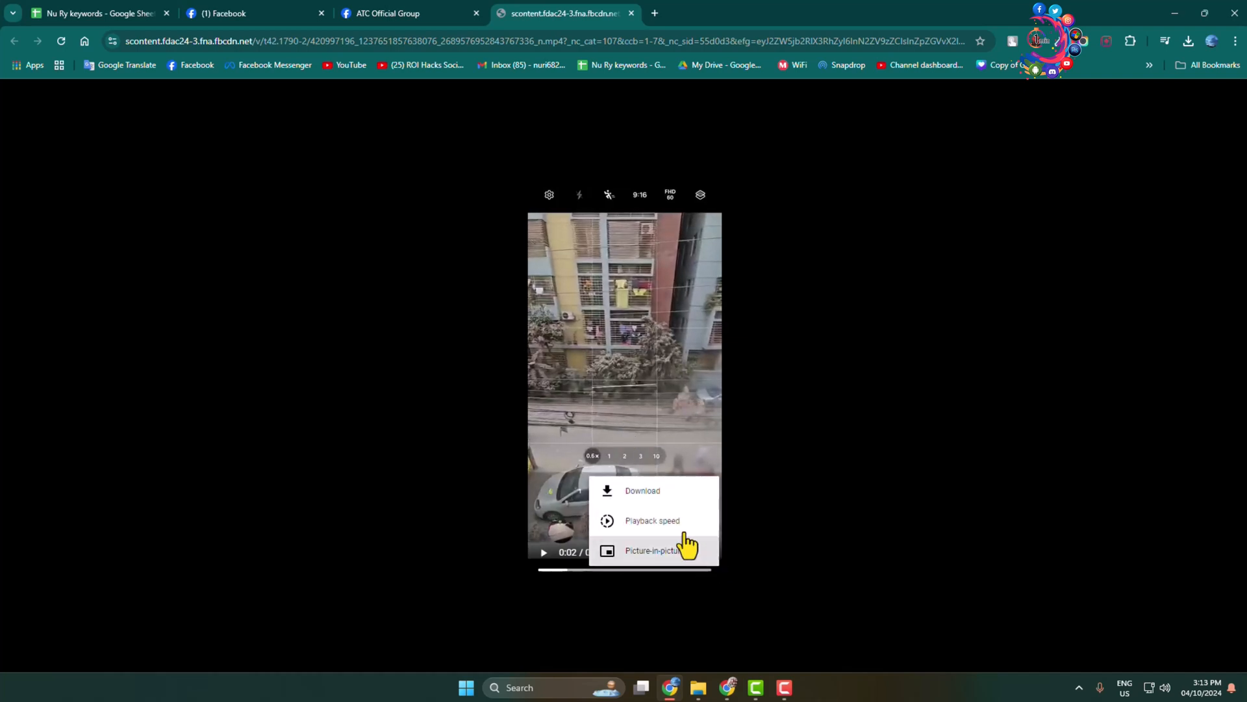
left_click(641, 491)
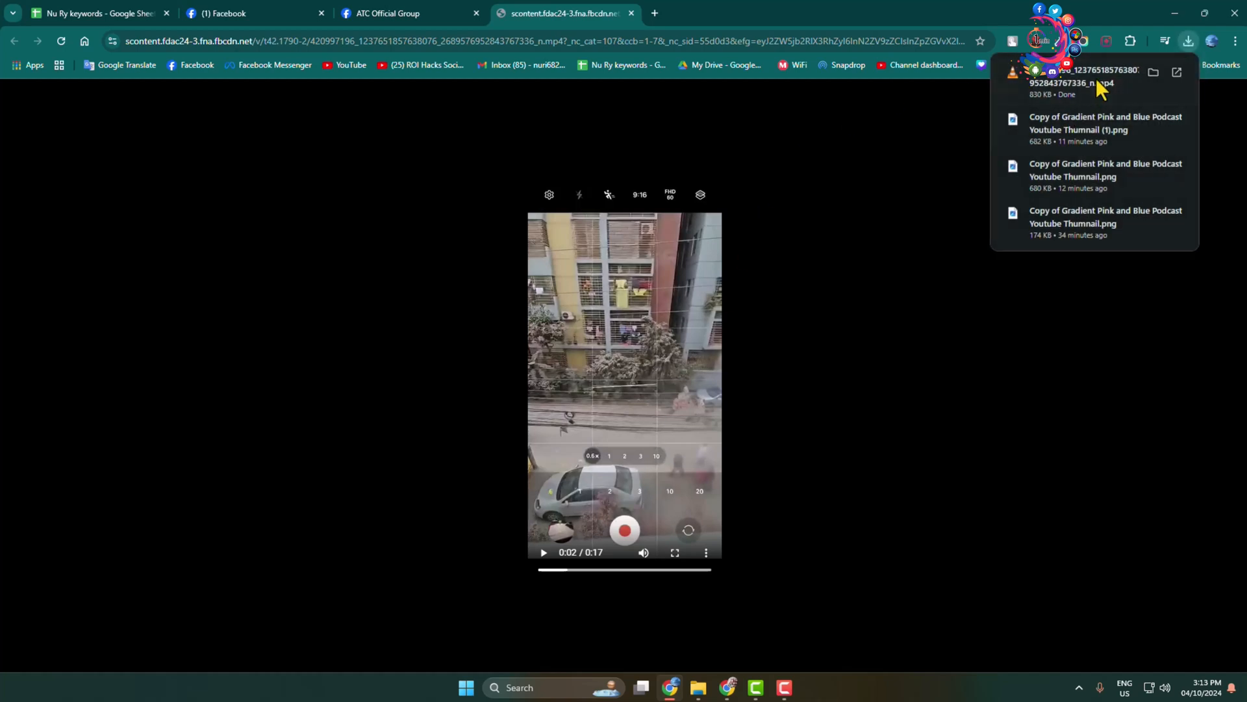